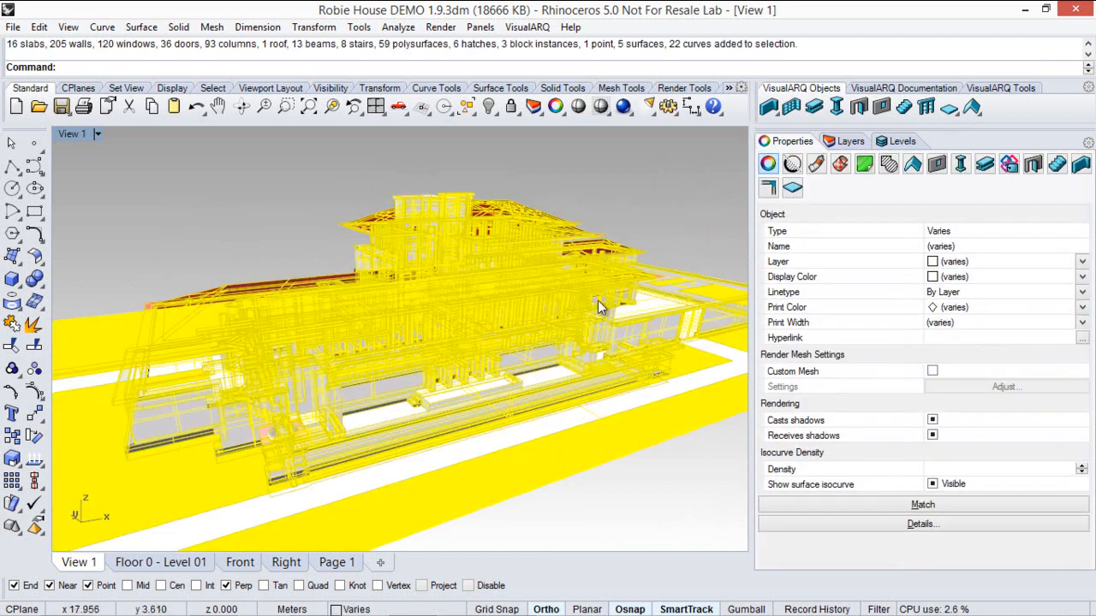
Step: Filter the selection's properties by roof, window and a further VisualARQ object type
left_click(913, 164)
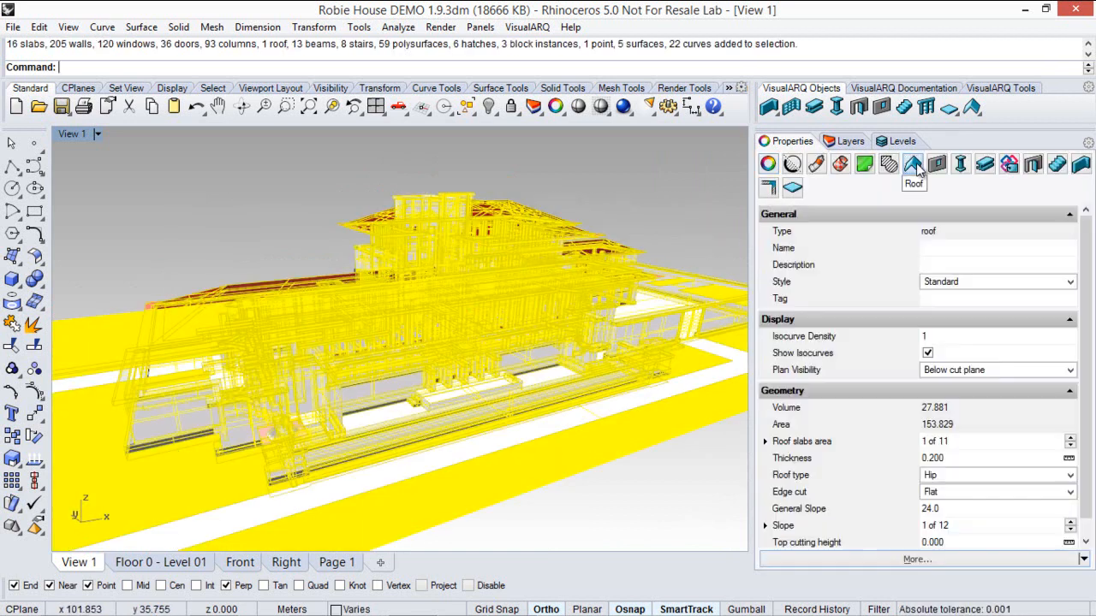
left_click(936, 164)
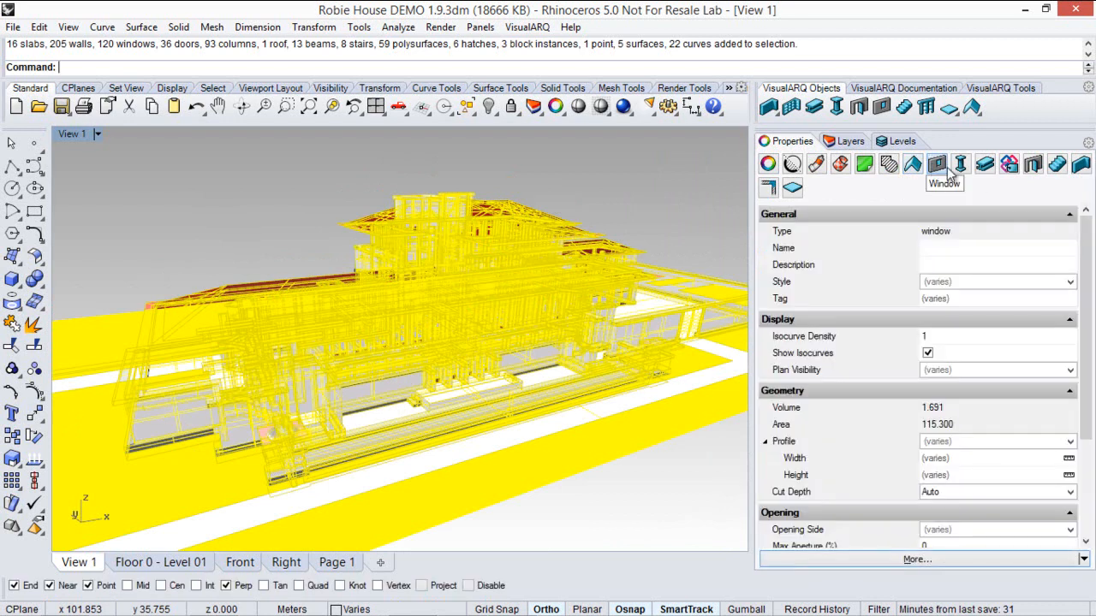
left_click(1008, 165)
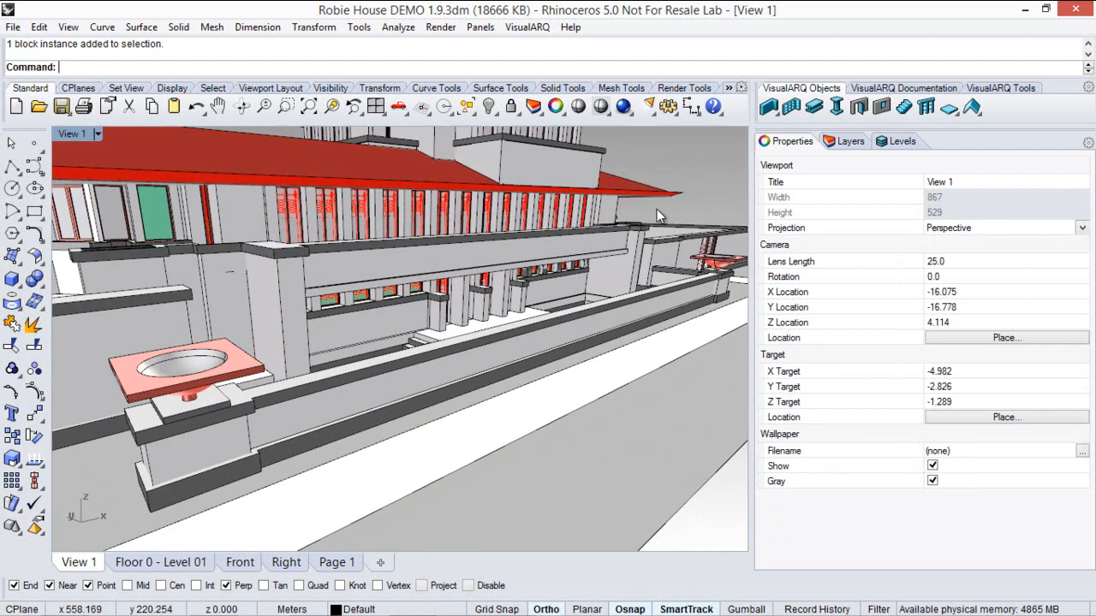
left_click(901, 141)
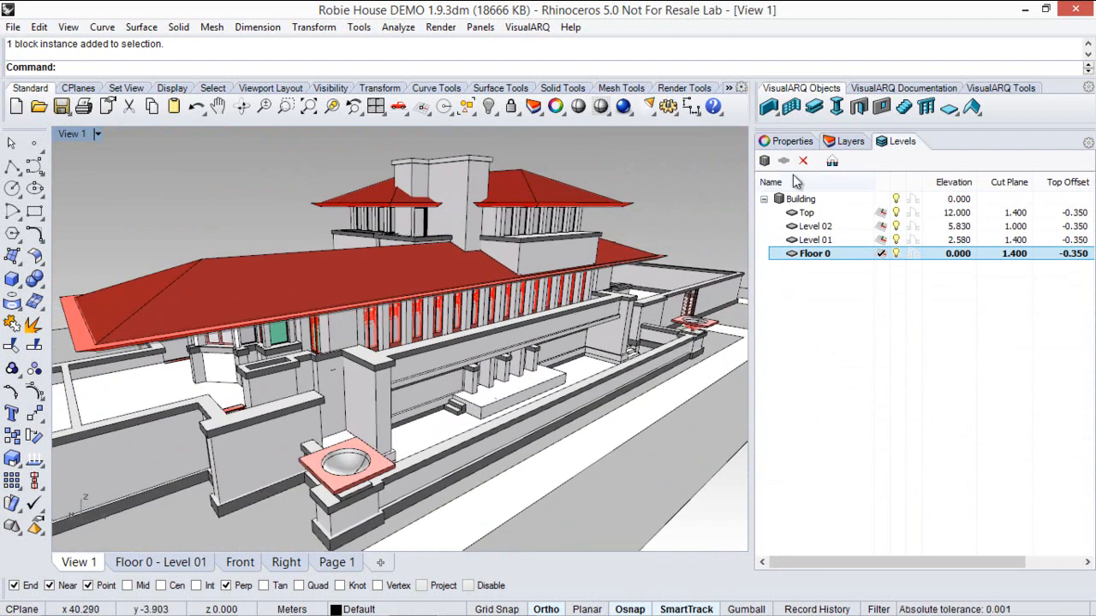
left_click(791, 140)
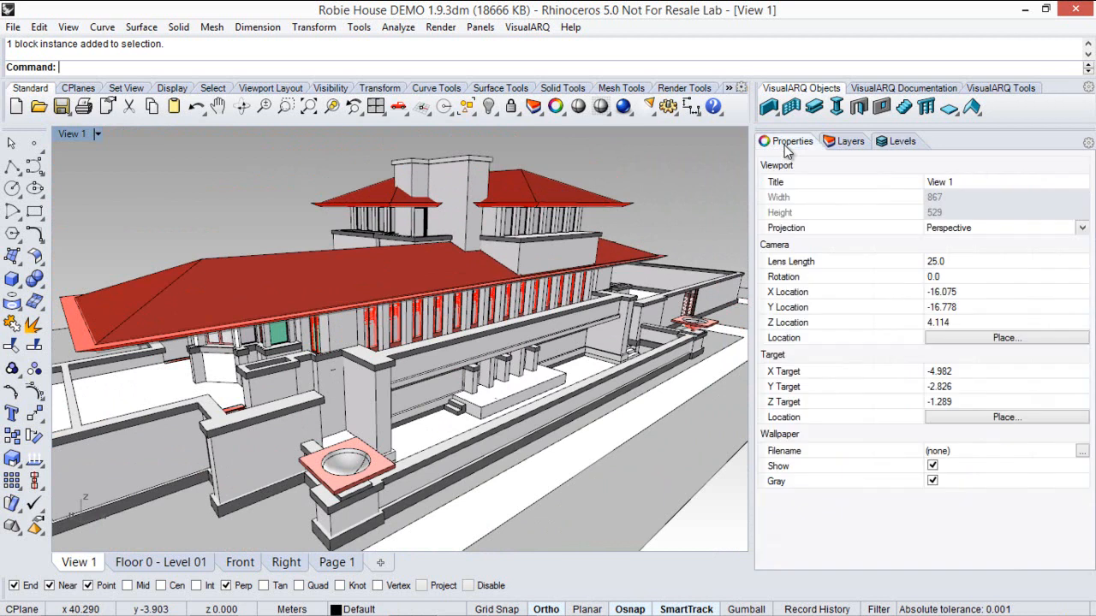
mouse_move(623, 284)
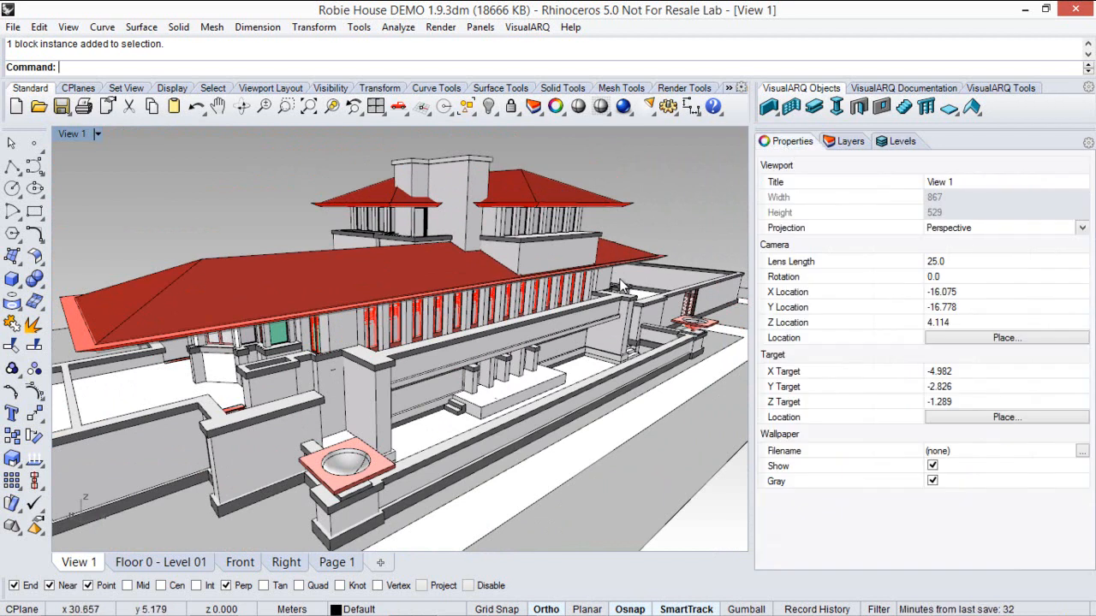
mouse_move(620, 288)
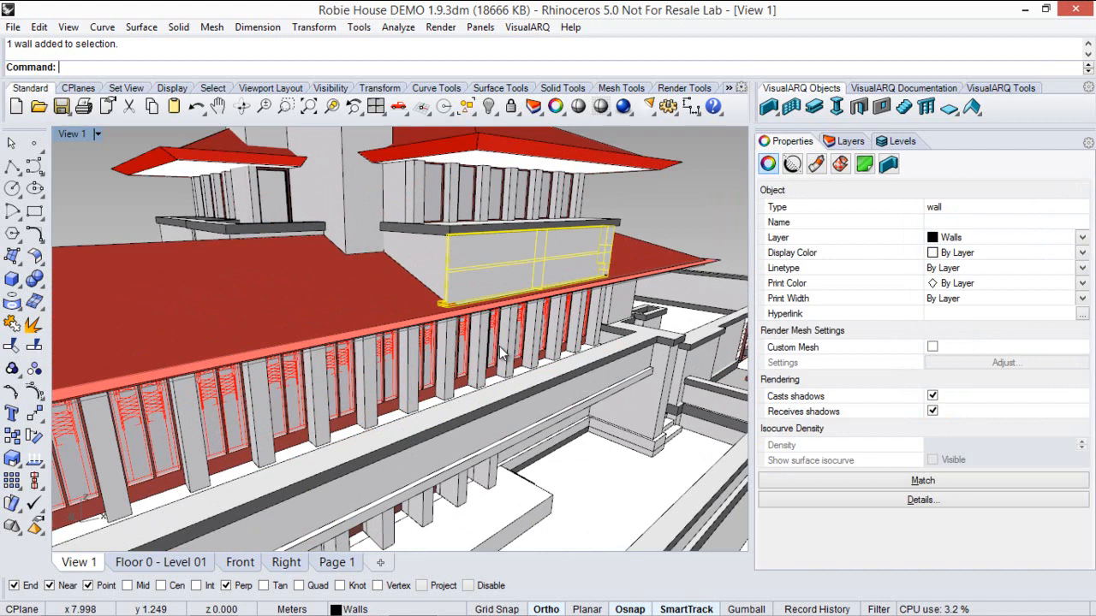
Step: Inspect a column's object type and orbit along the colonnade toward the terrace
left_click(476, 359)
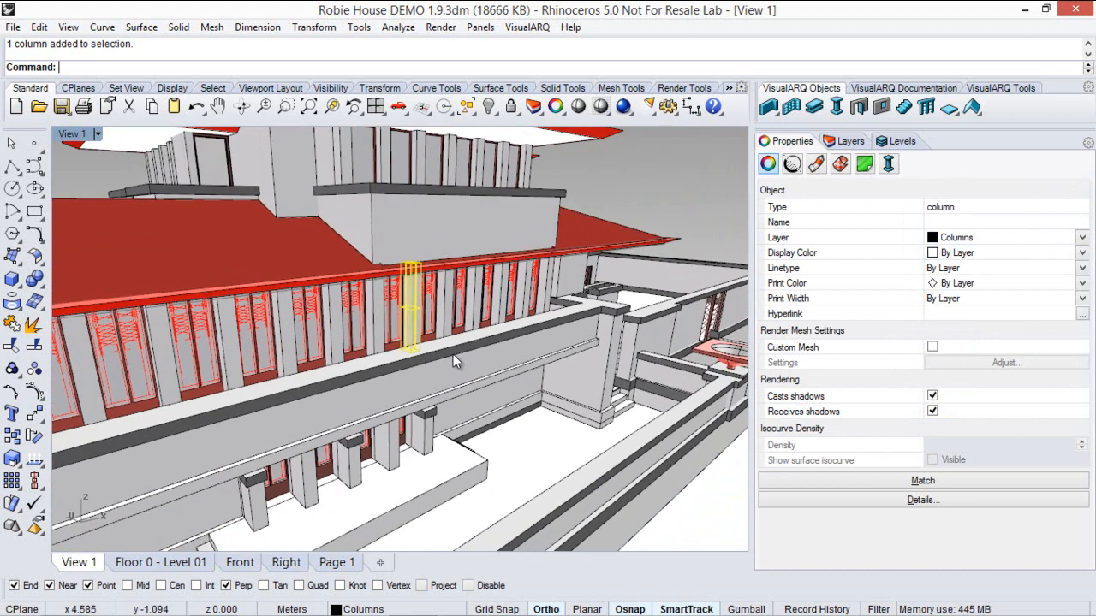
left_click_drag(454, 360, 471, 415)
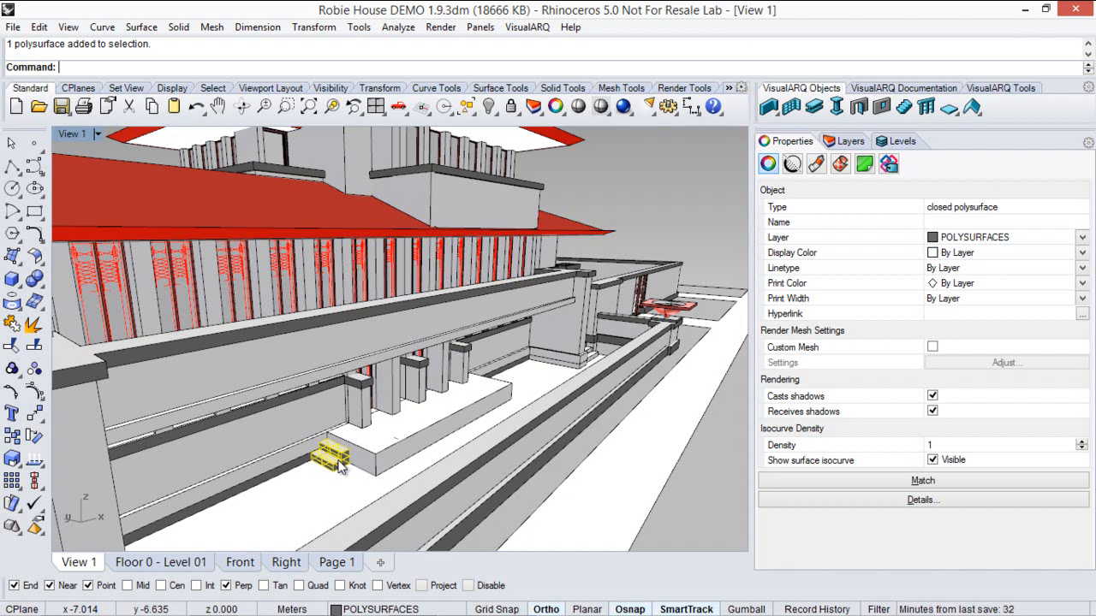
mouse_move(505, 351)
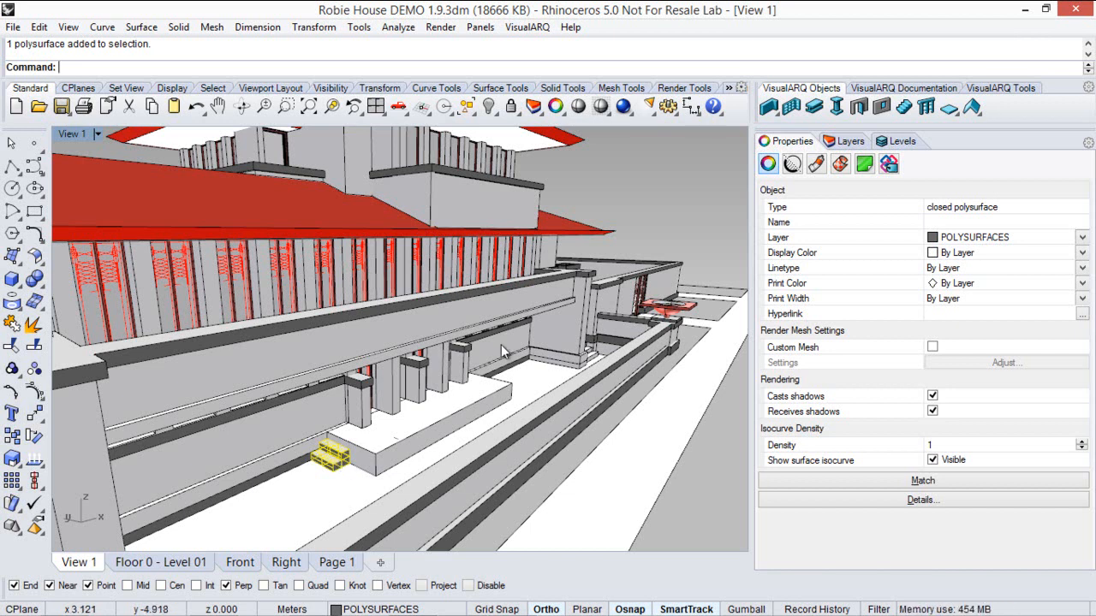
mouse_move(590, 247)
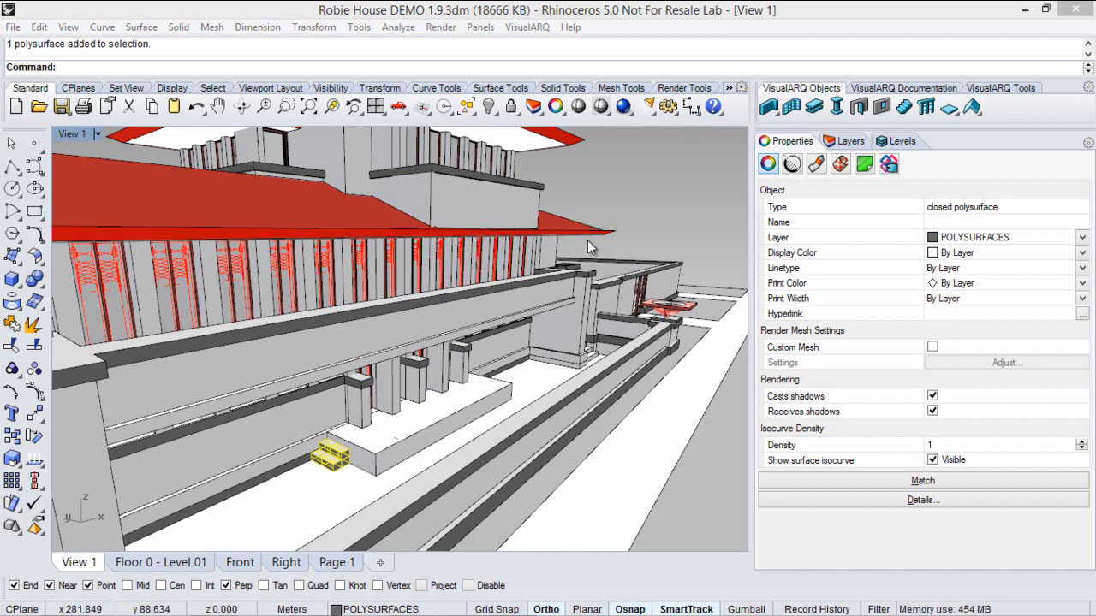
mouse_move(473, 298)
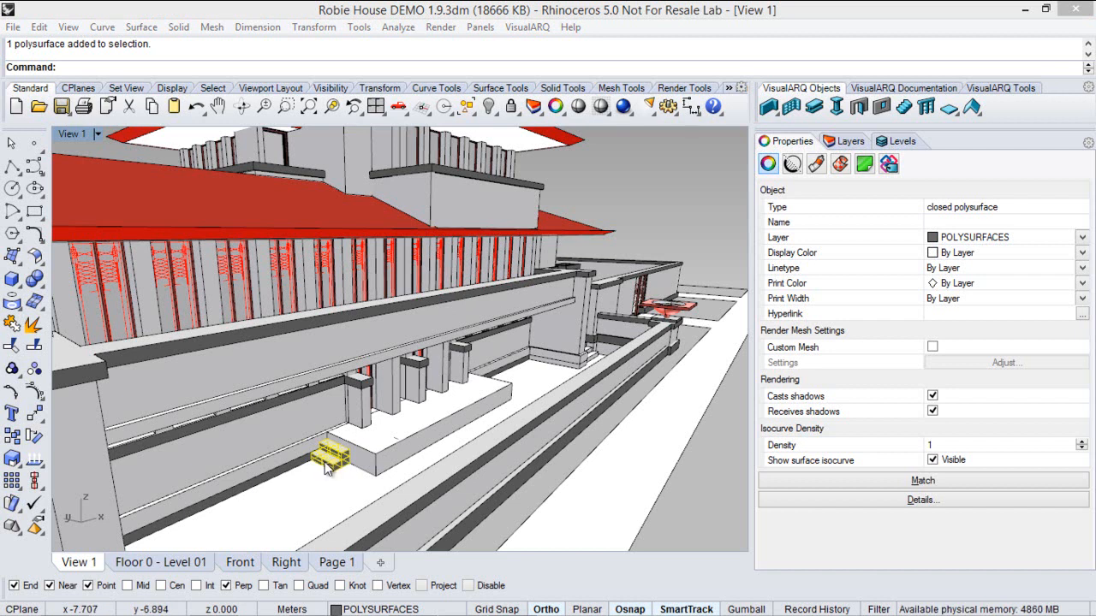
mouse_move(869, 213)
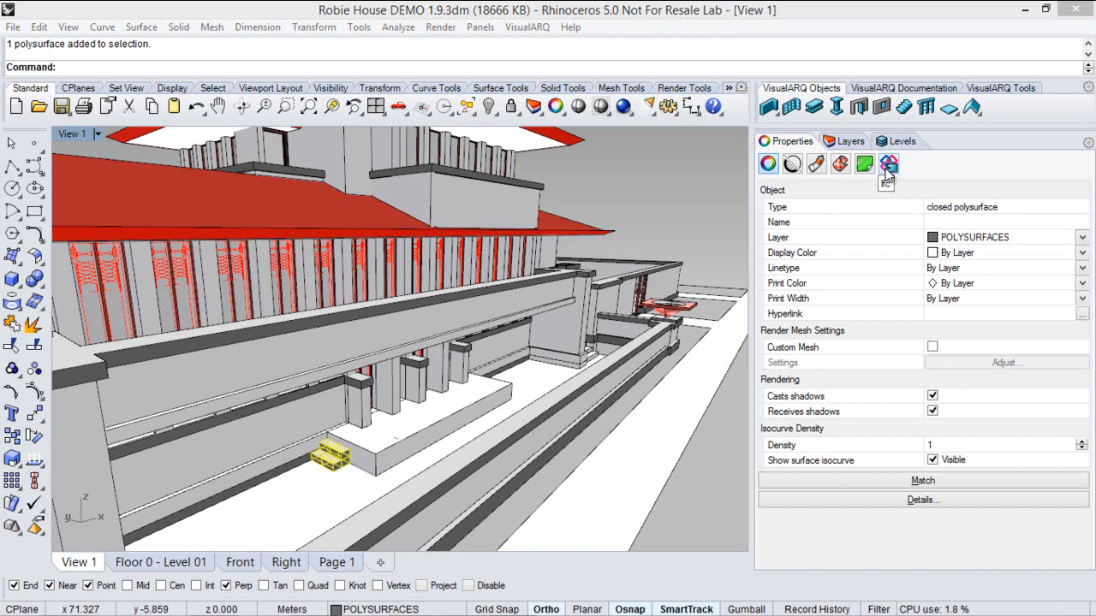
Step: Set the polysurface's IFC class to IfcStair in its IFC properties
left_click(889, 164)
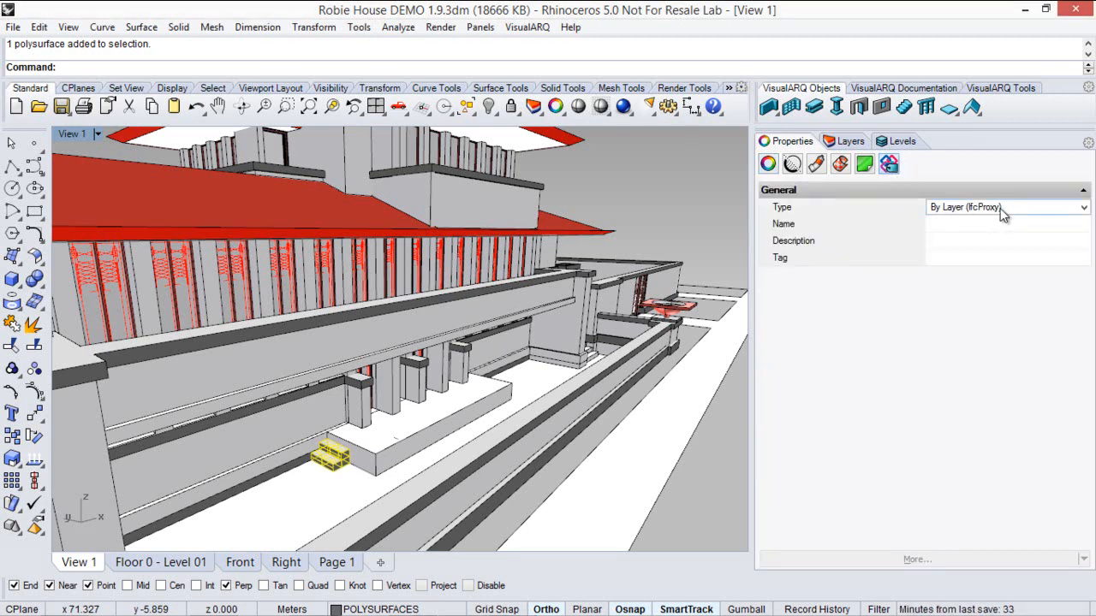
left_click(1082, 207)
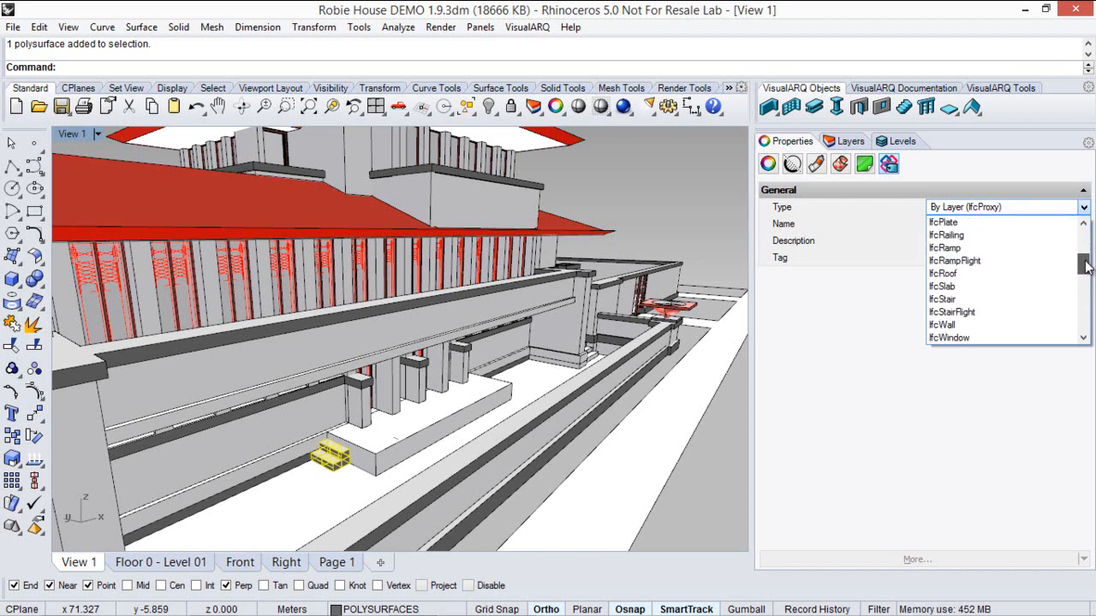
scroll("down", 3)
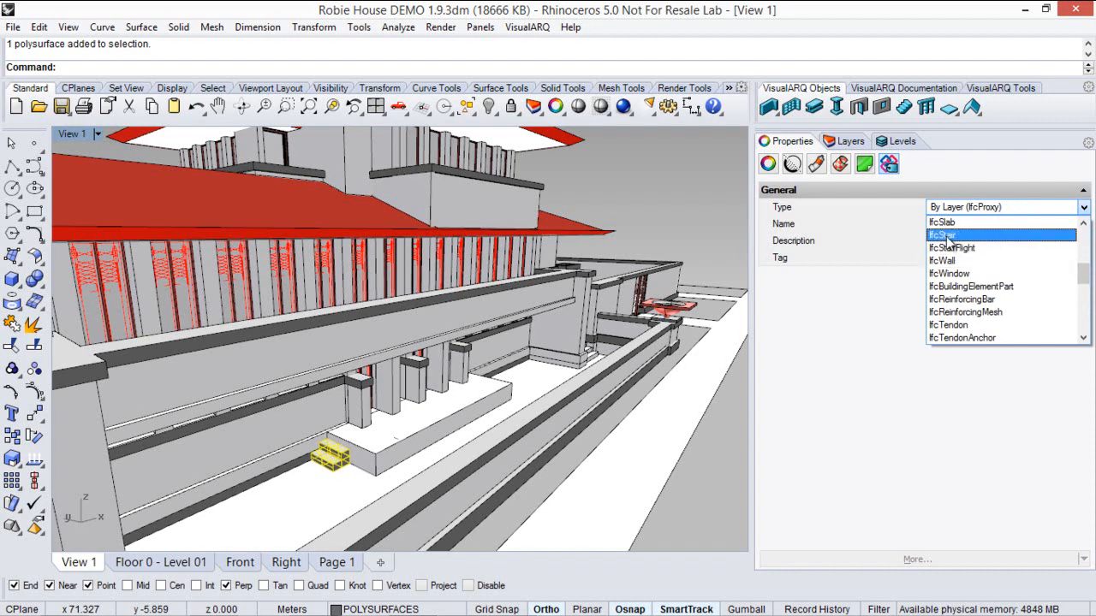
left_click(941, 234)
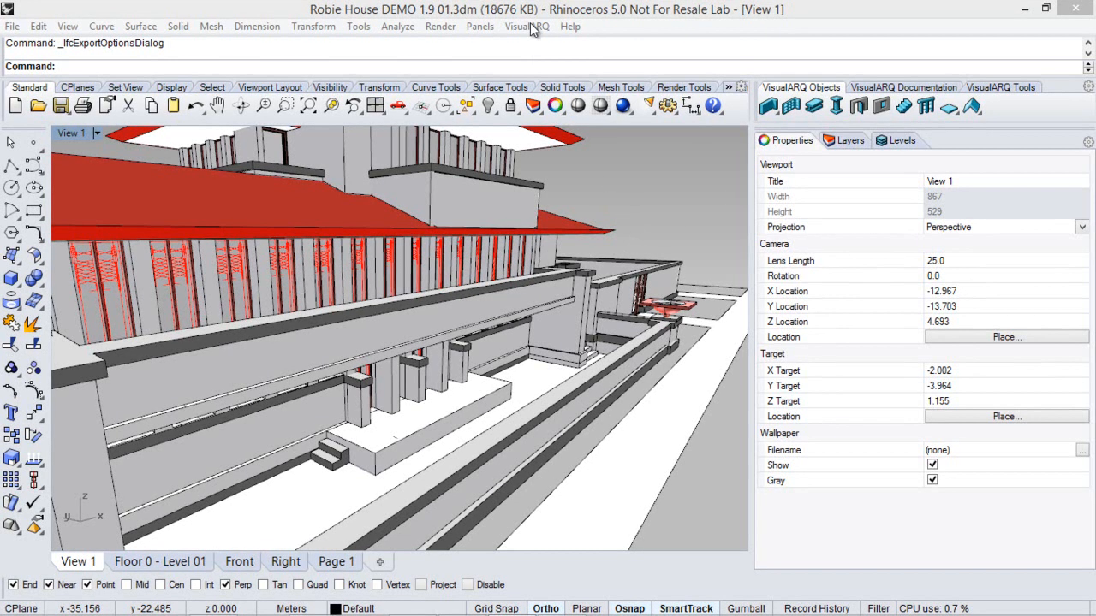
Step: Uncheck the Default layer in the IFC Export Classes dialog and confirm
left_click(525, 25)
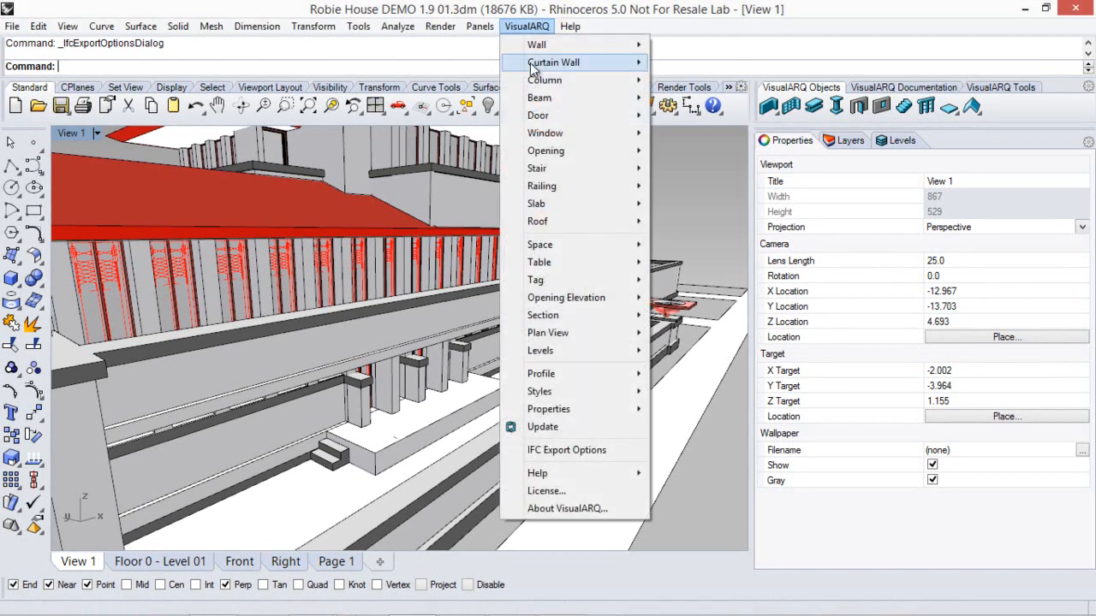
mouse_move(565, 450)
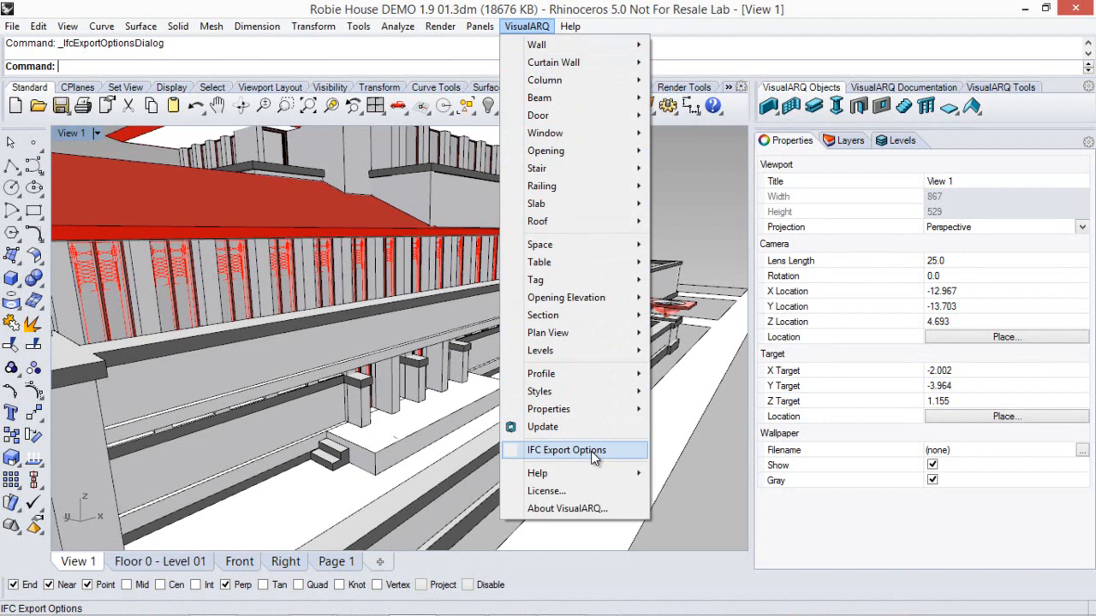
left_click(566, 449)
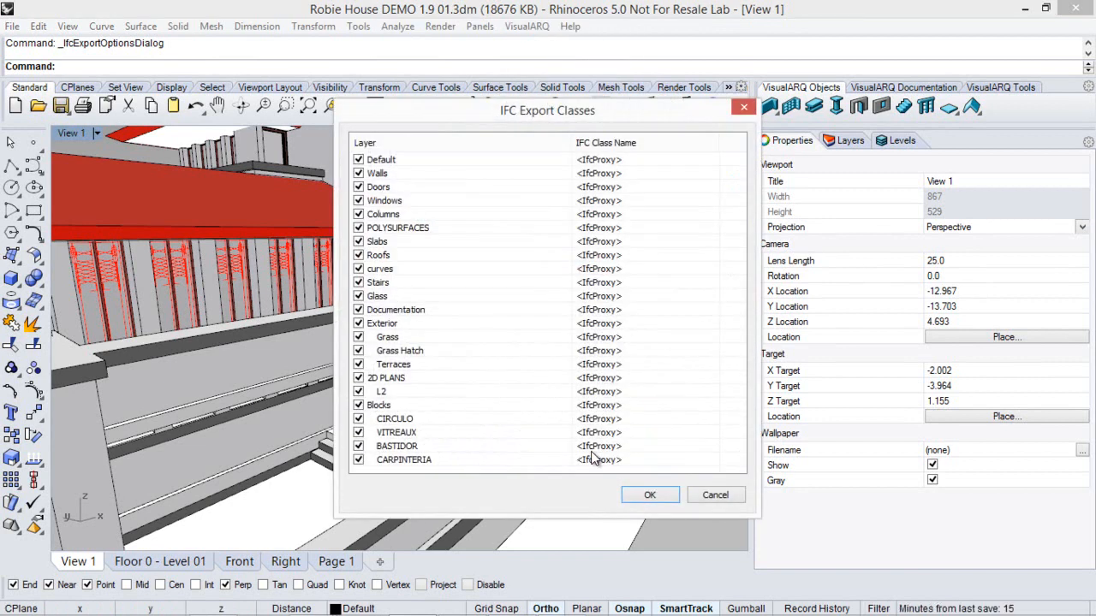
mouse_move(524, 385)
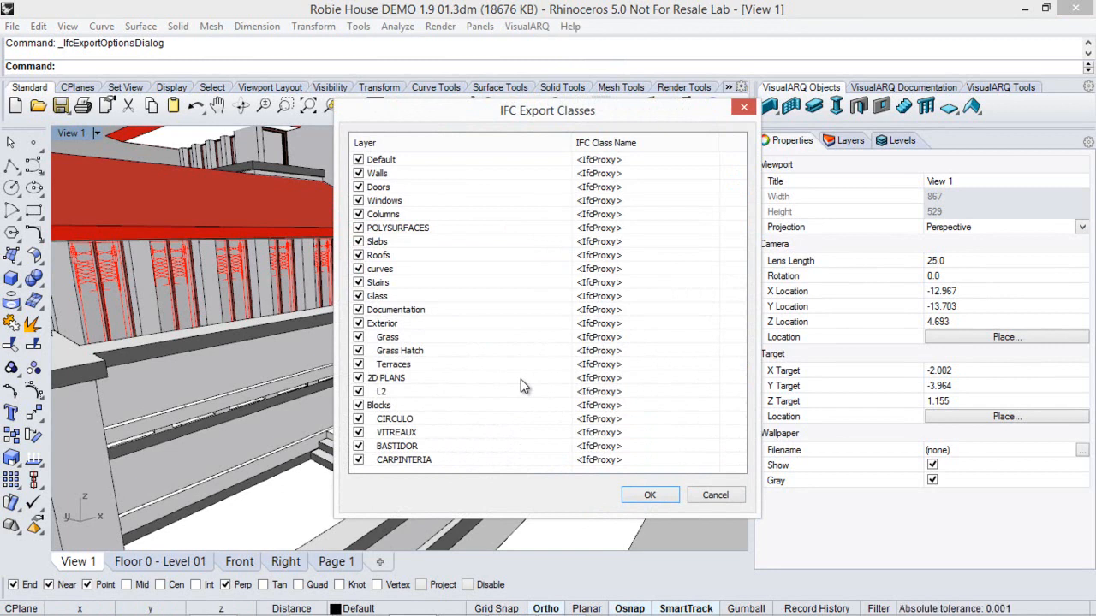
mouse_move(701, 166)
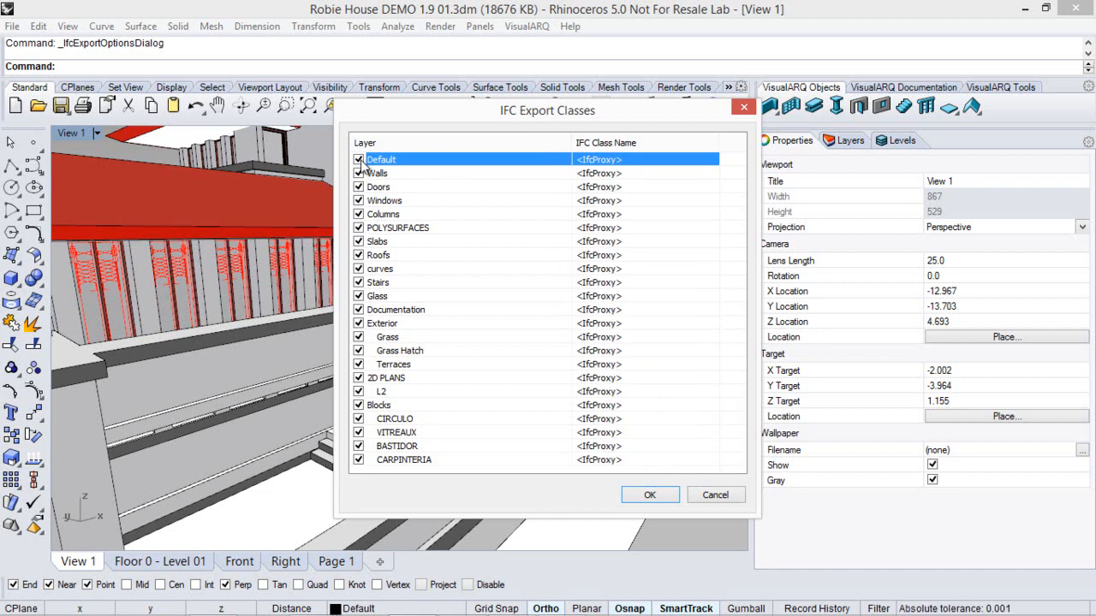
left_click(358, 160)
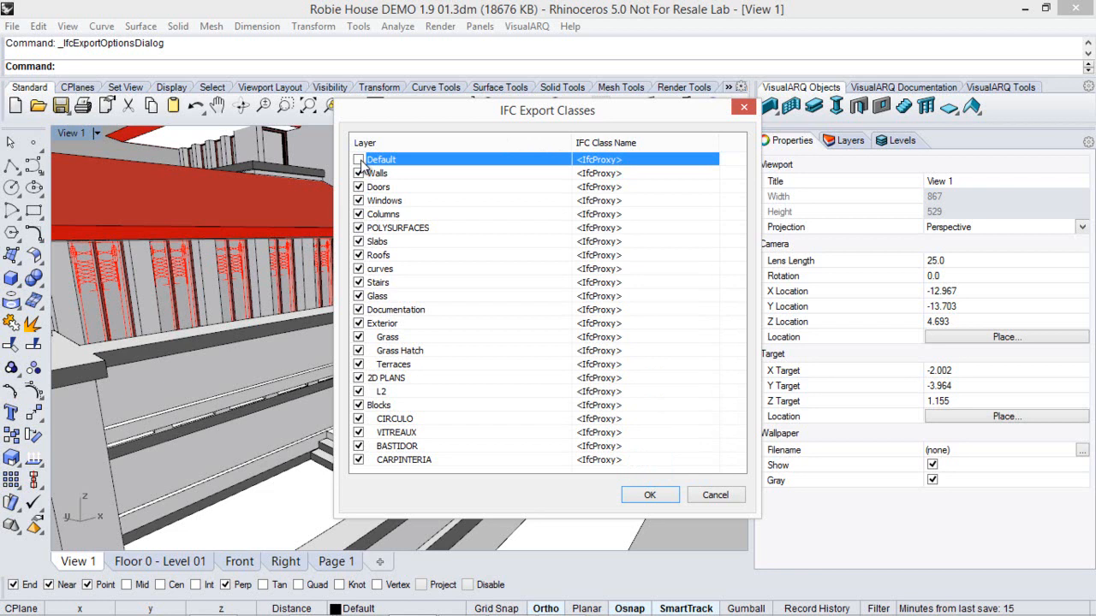
left_click(649, 495)
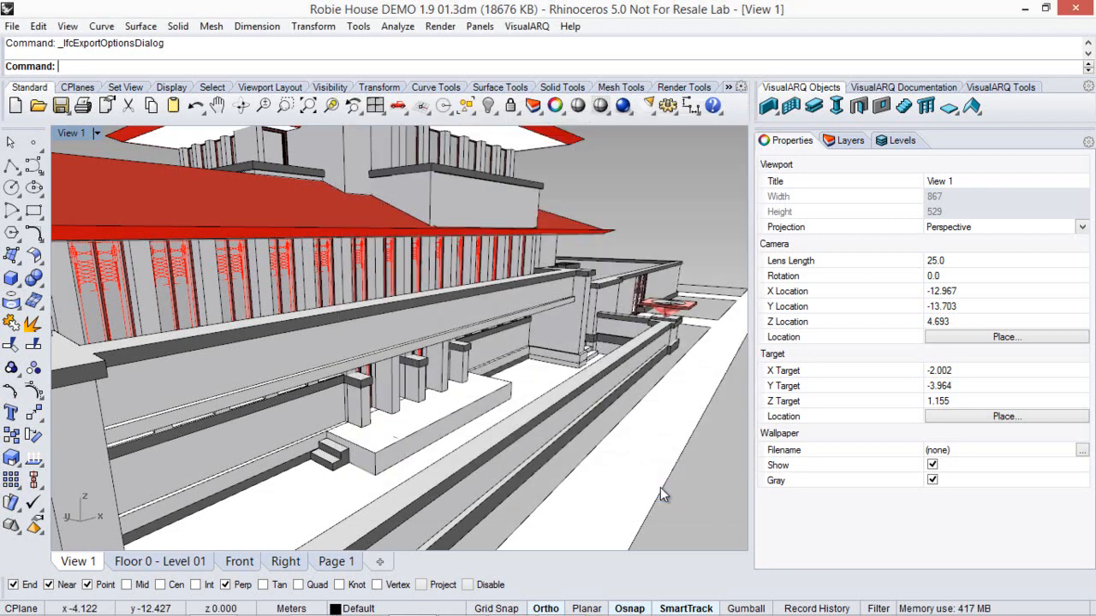
mouse_move(243, 205)
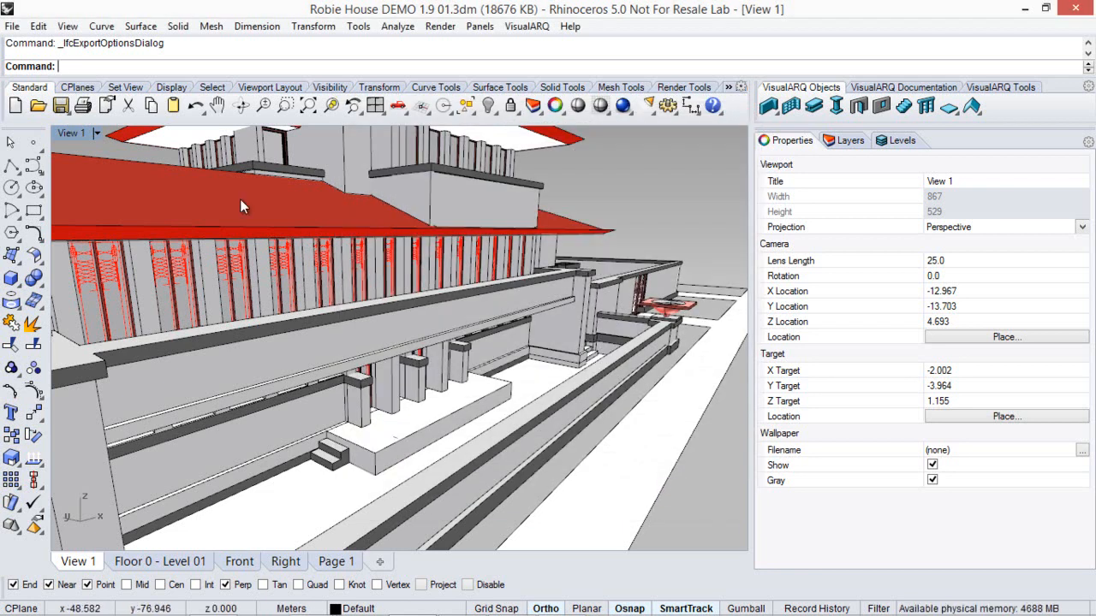
Step: Save the model as an IFC 2x3 Building Model (*.ifc), accepting the export class options
left_click(12, 26)
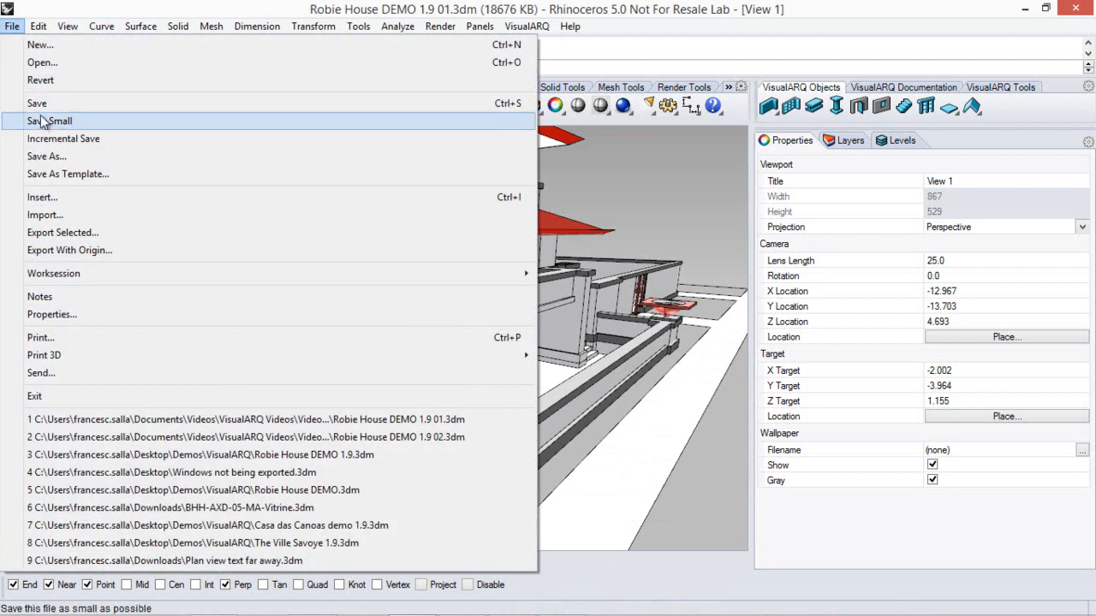
left_click(36, 103)
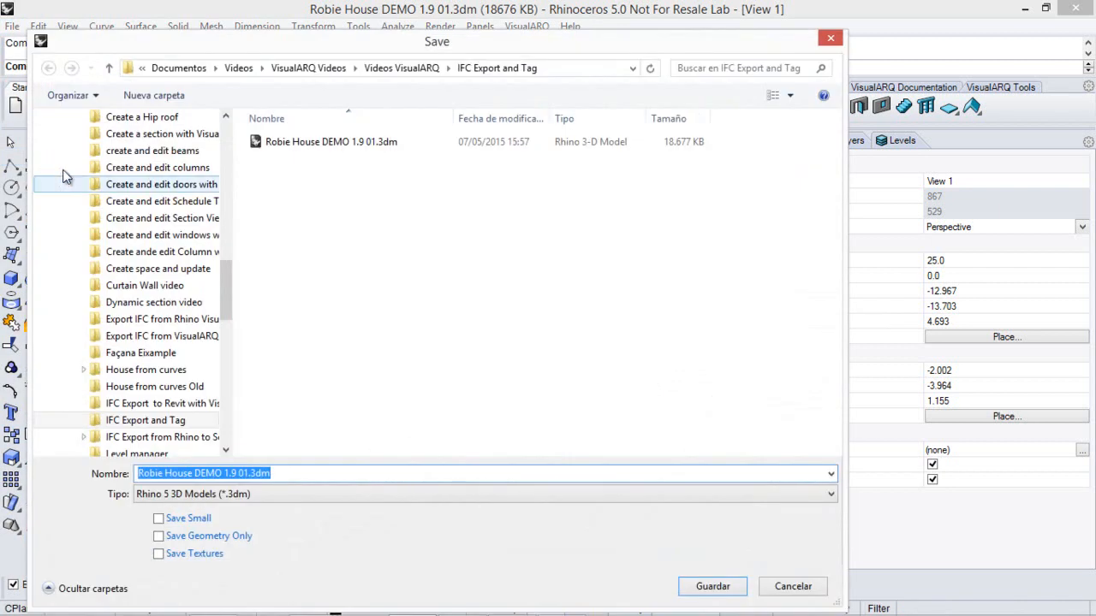
left_click(825, 493)
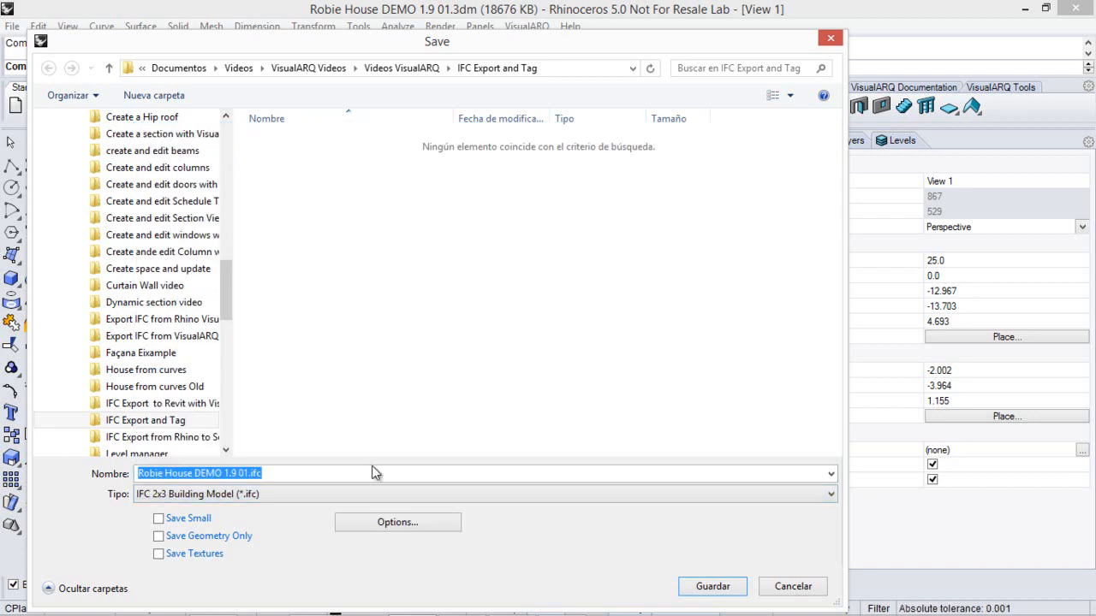
left_click(398, 522)
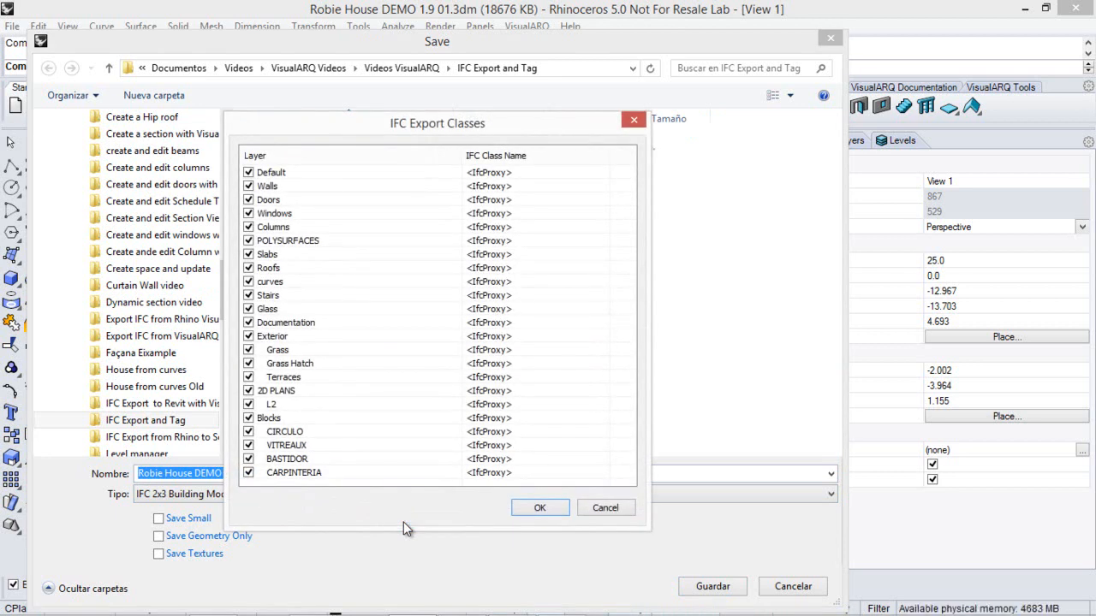
left_click(539, 506)
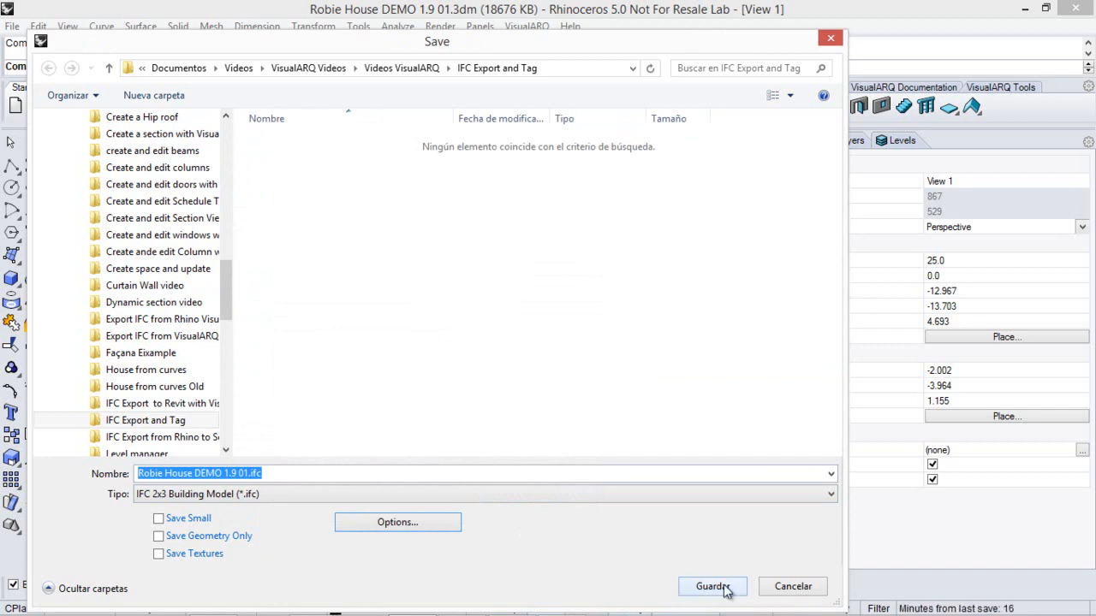
left_click(712, 586)
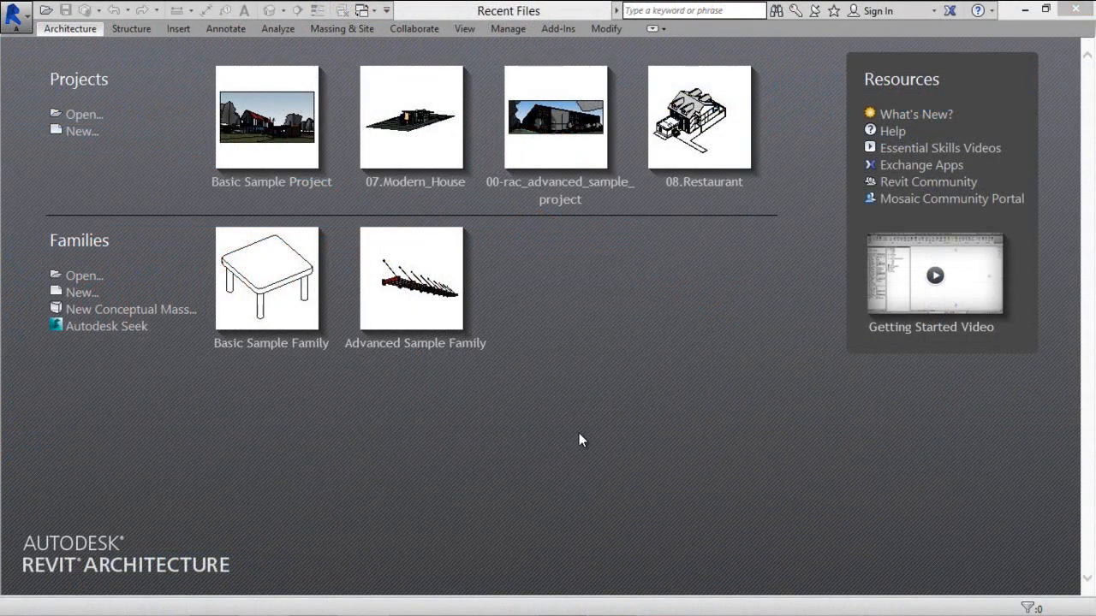
mouse_move(24, 46)
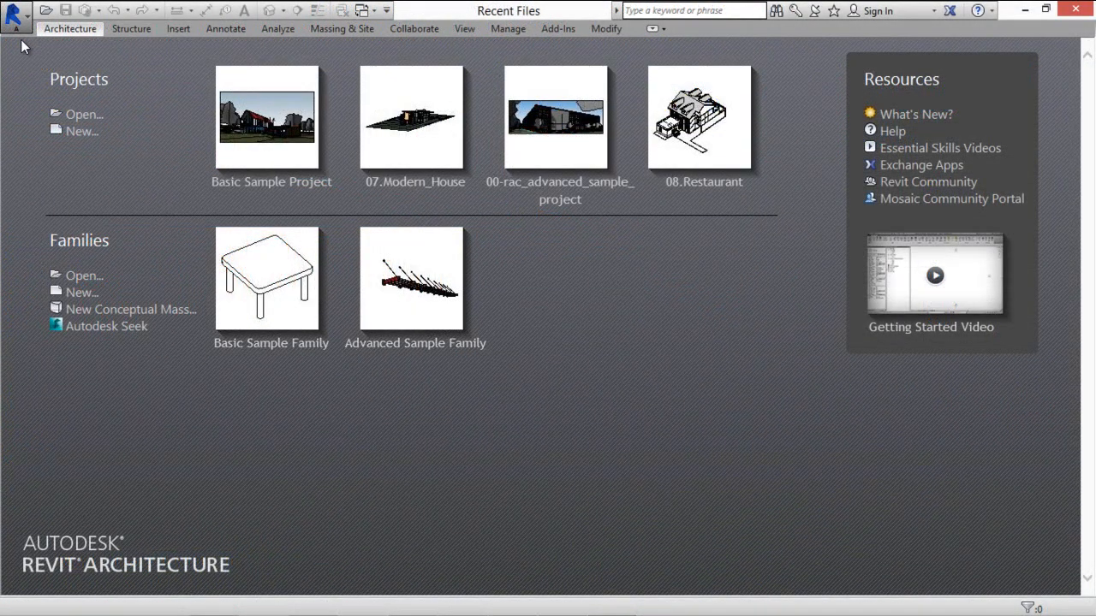
Step: Open Robie House DEMO 1.9 01.ifc in Revit via Open > IFC
left_click(16, 14)
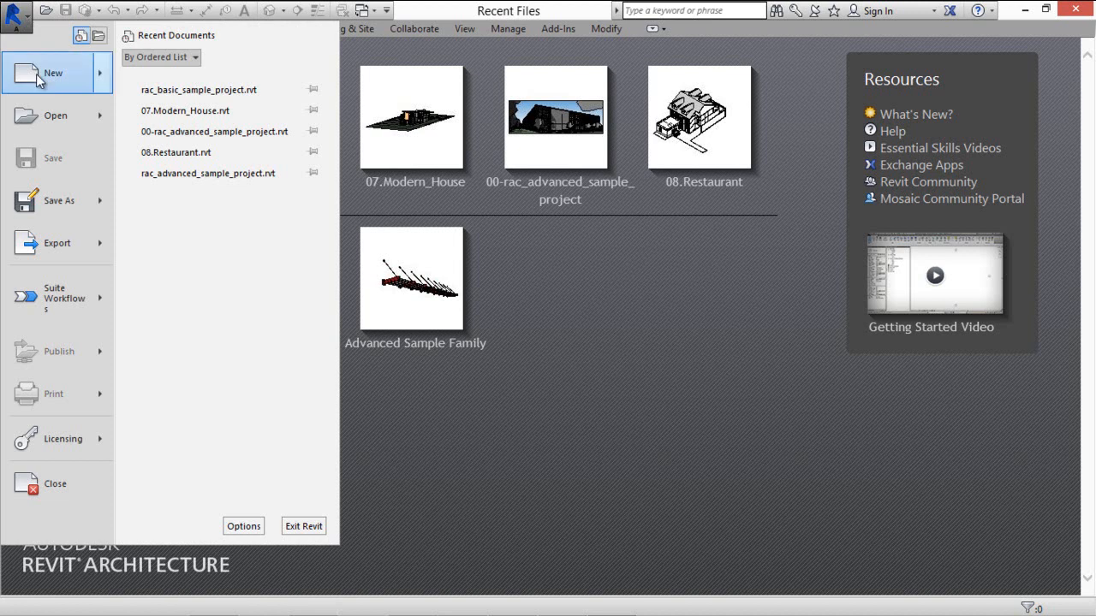
left_click(55, 116)
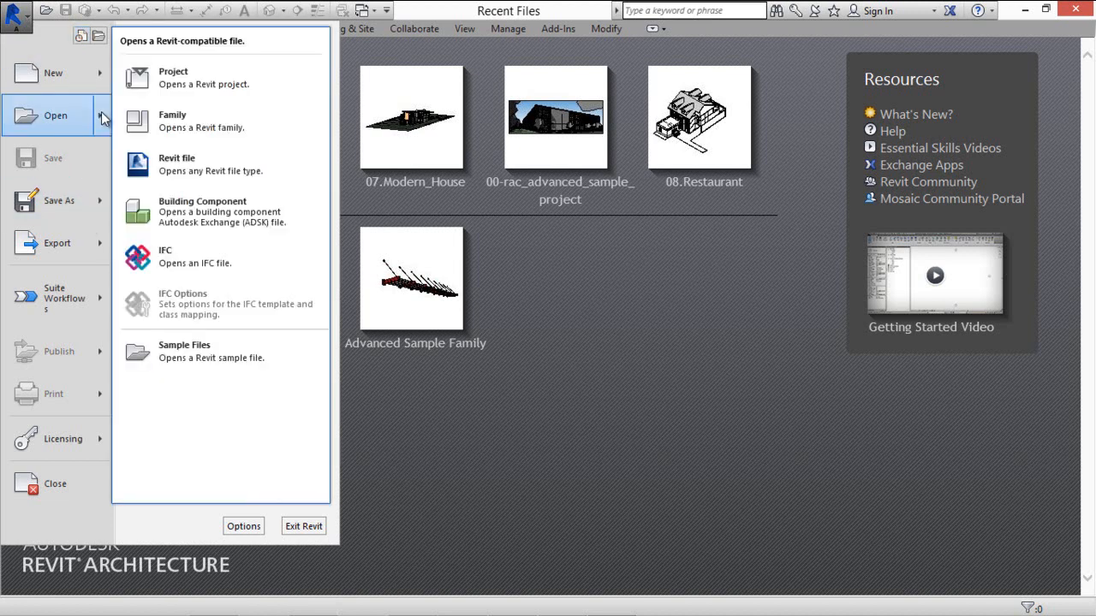
left_click(164, 250)
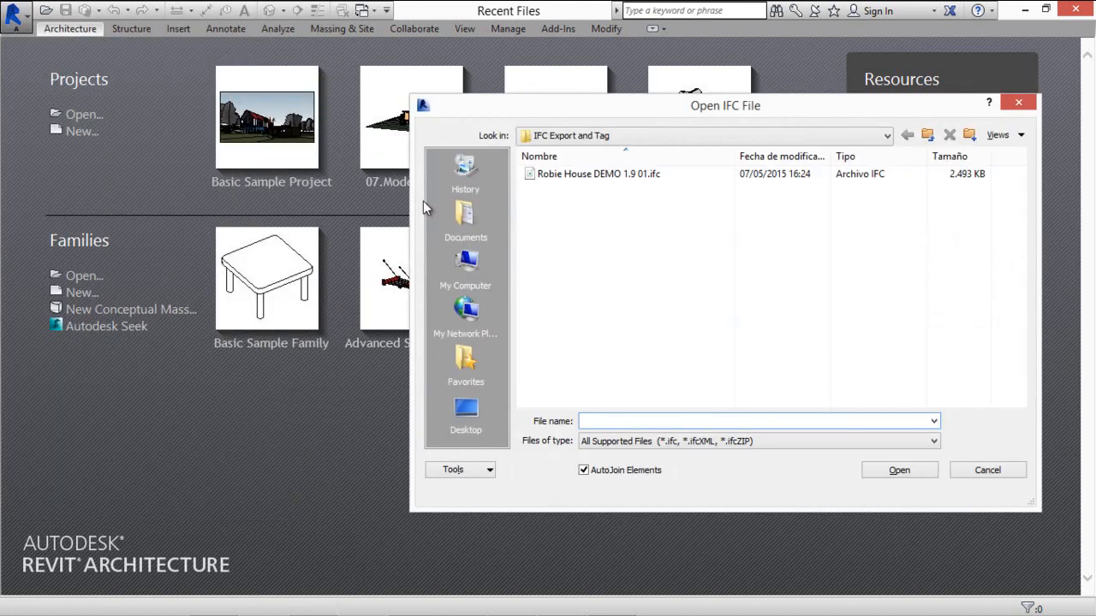
left_click(599, 175)
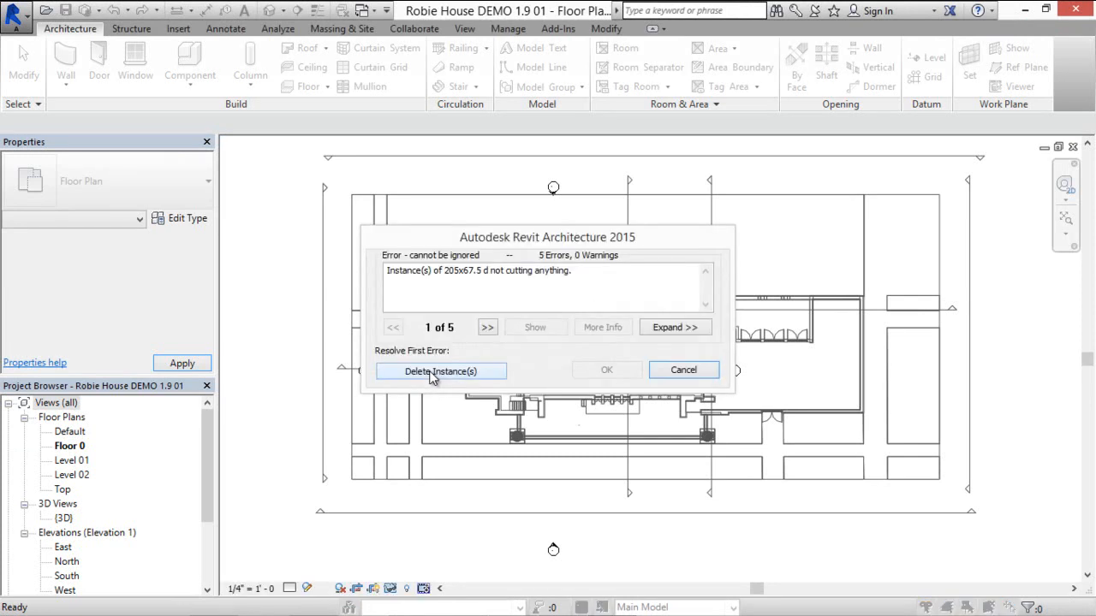
Step: Delete the offending instances in the error dialog and switch to the default 3D view
left_click(439, 369)
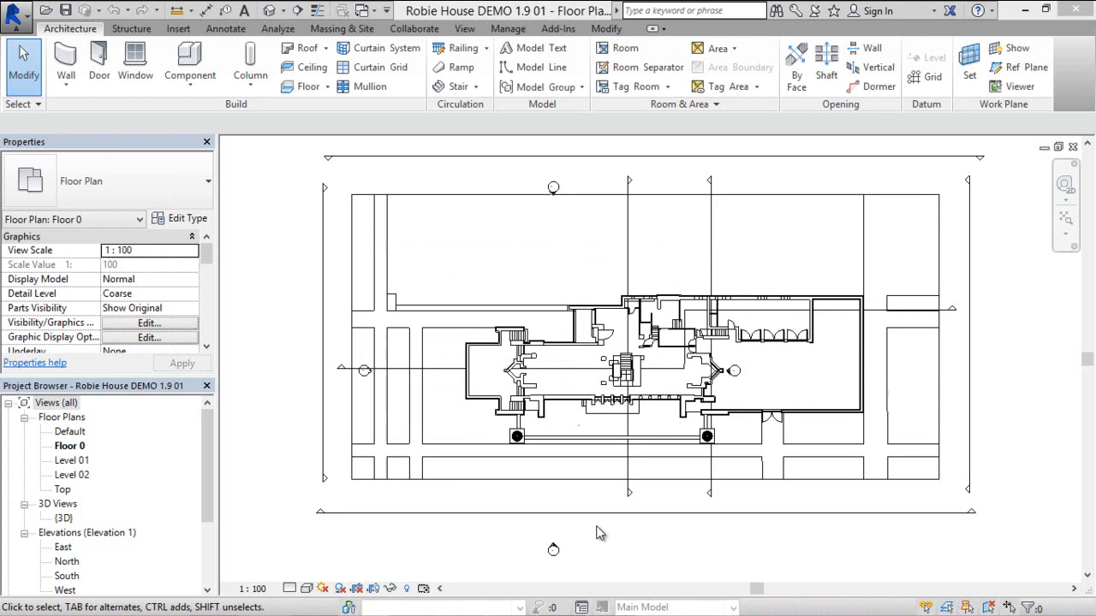
mouse_move(83, 483)
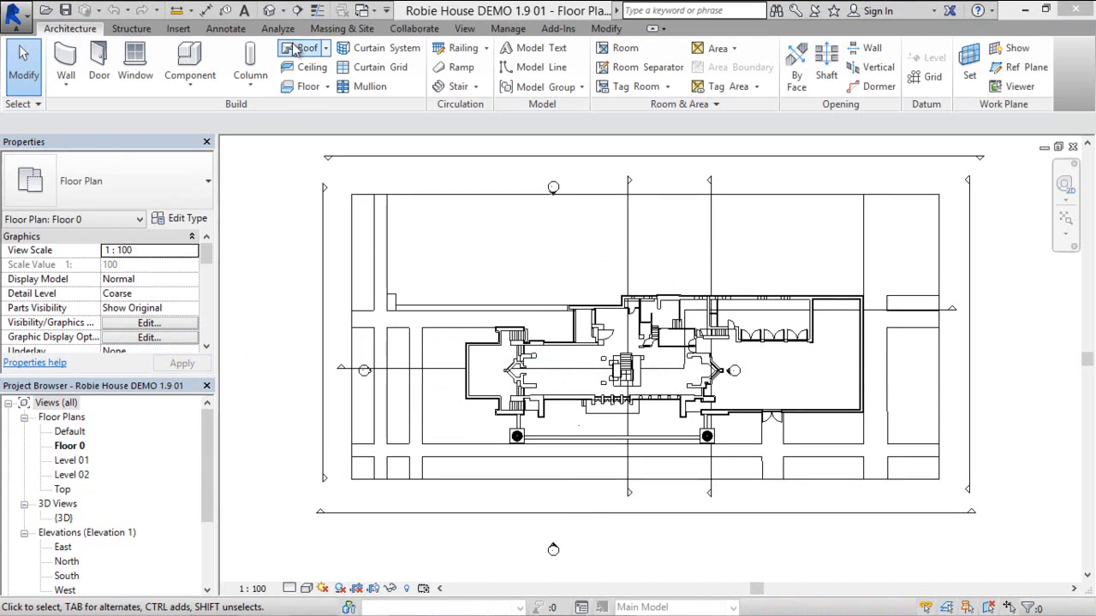
left_click(267, 11)
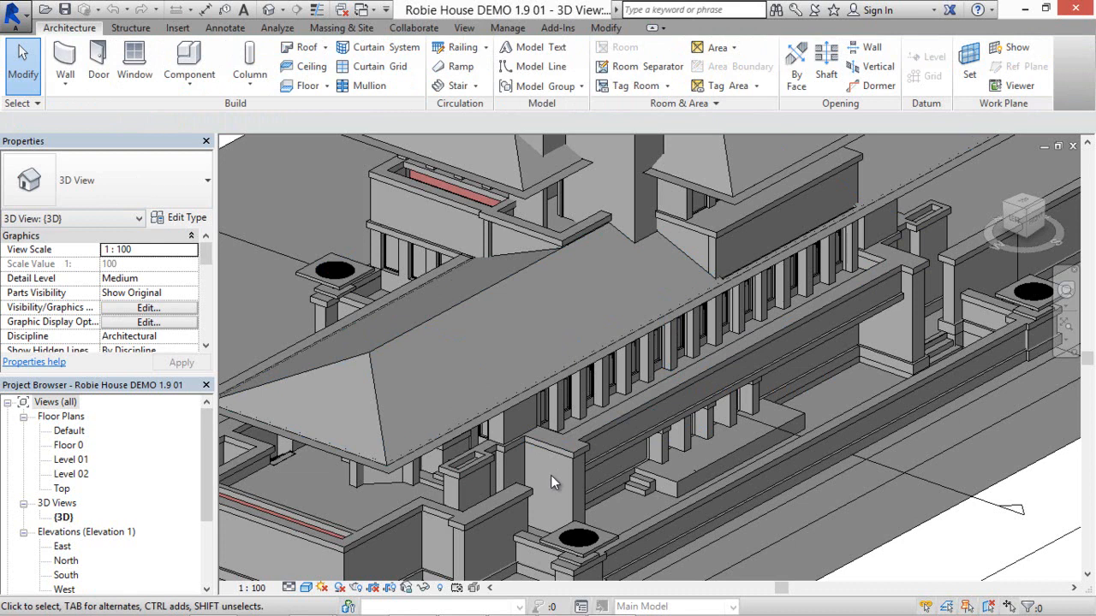
left_click(552, 466)
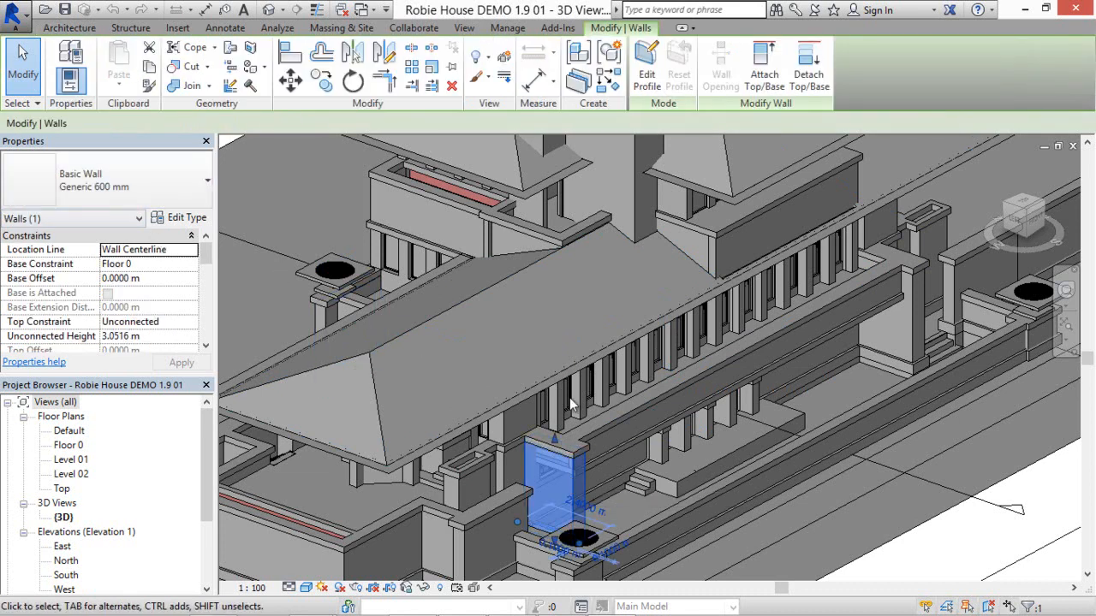
left_click(733, 478)
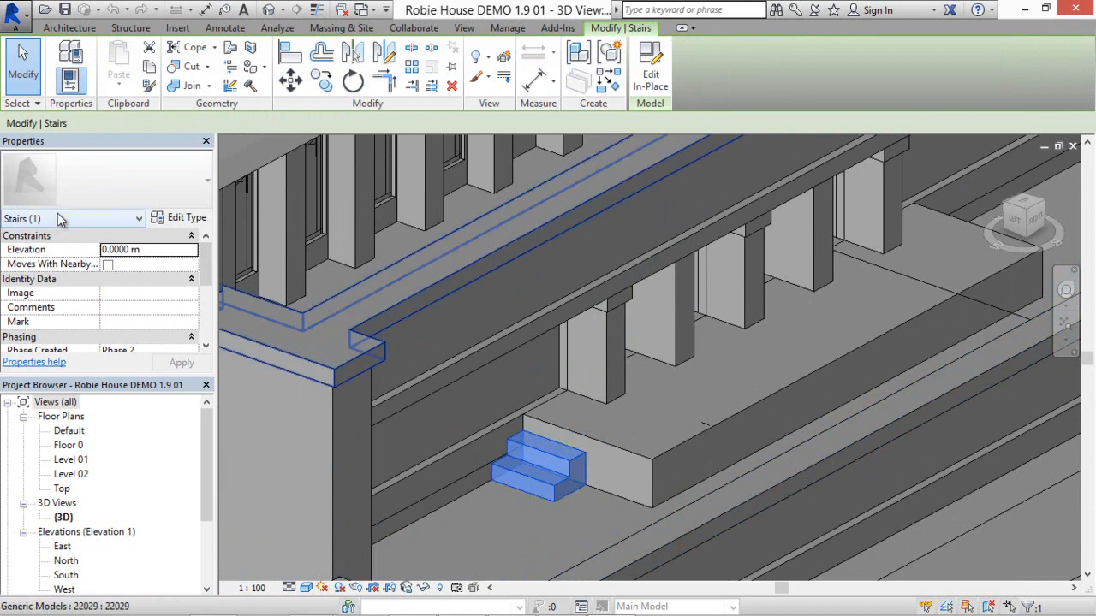
mouse_move(60, 219)
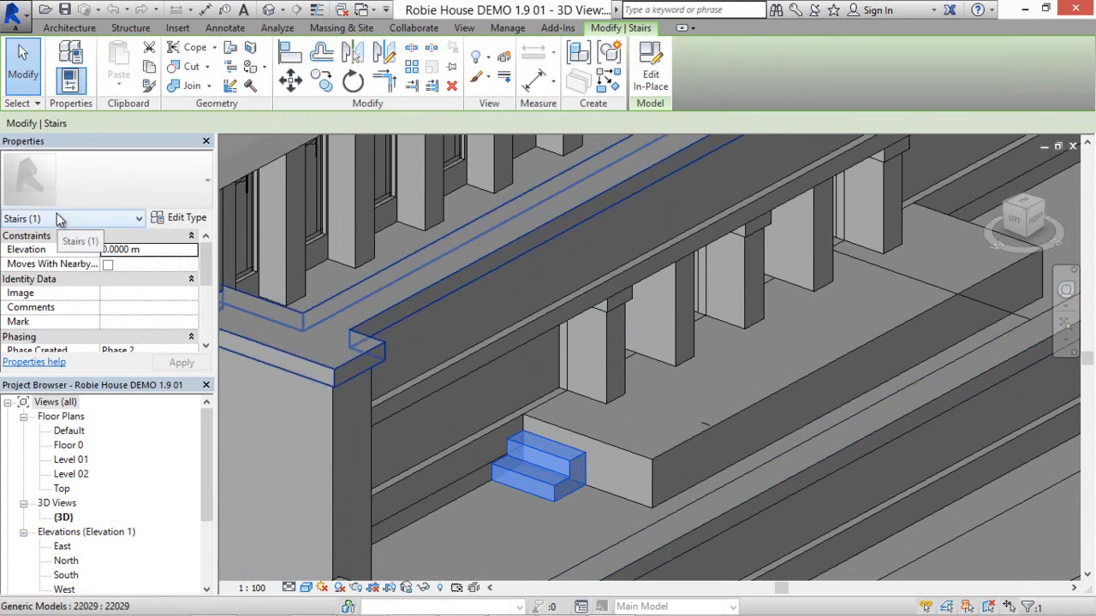